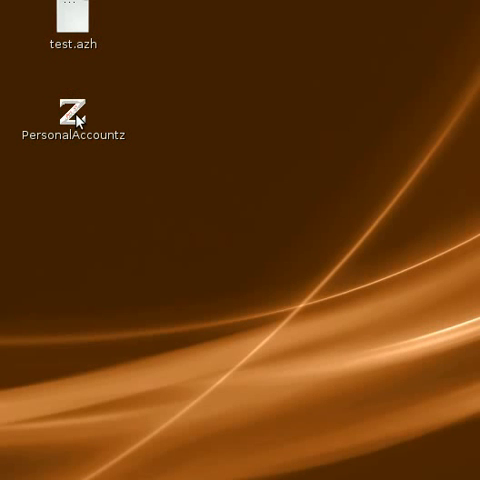
- Launch PersonalAccountz from the desktop with the test accounts file loaded
double_click(72, 108)
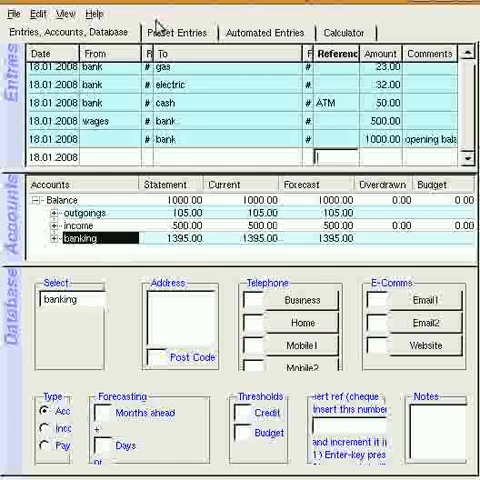
mouse_move(178, 256)
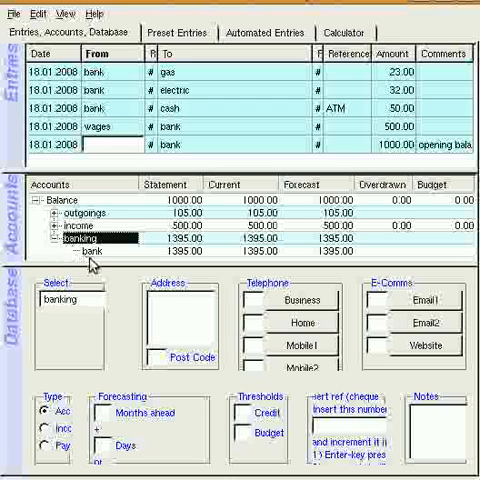
- Hide the Entries list, then select the wages, banking group and bank accounts in the tree
click(100, 262)
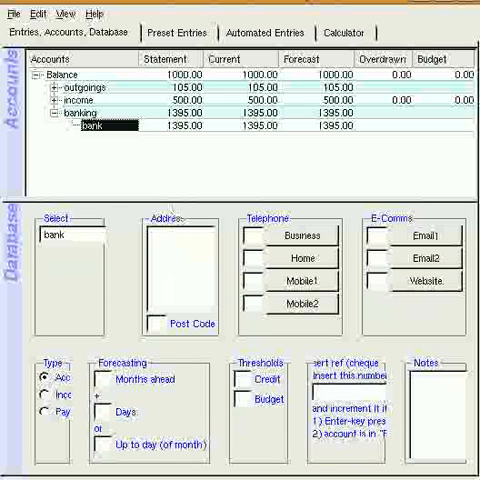
mouse_move(110, 360)
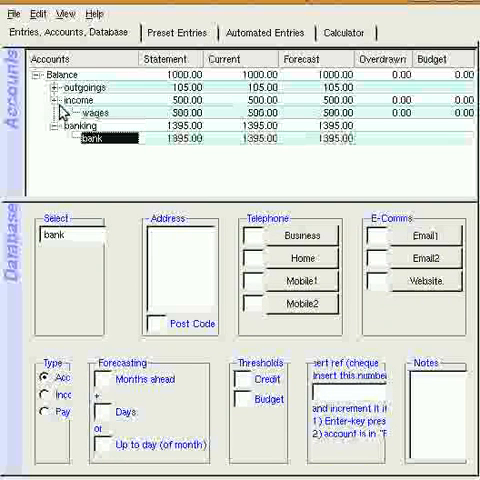
click(96, 116)
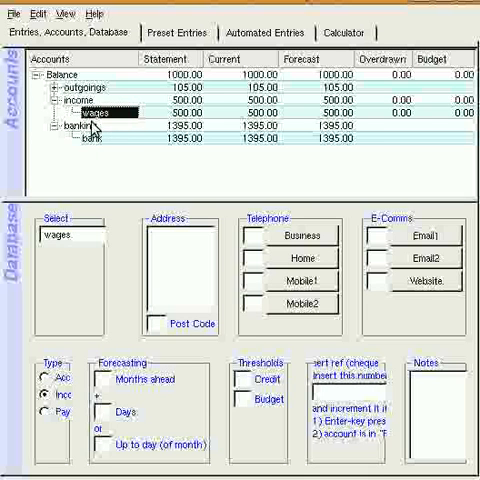
click(92, 132)
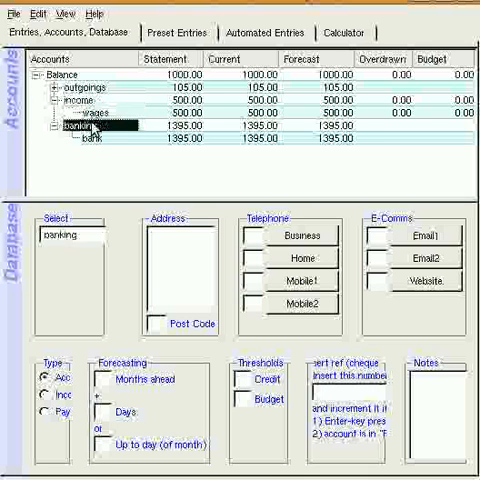
click(104, 118)
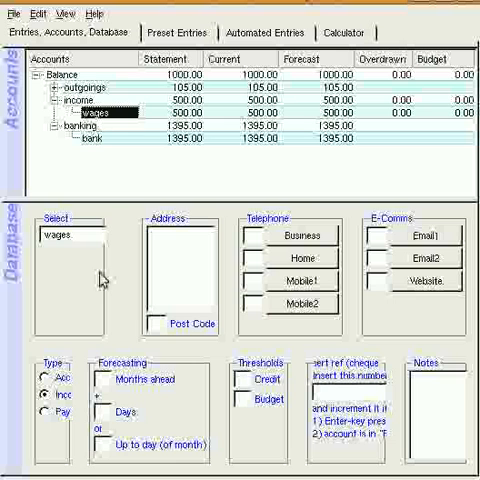
click(96, 148)
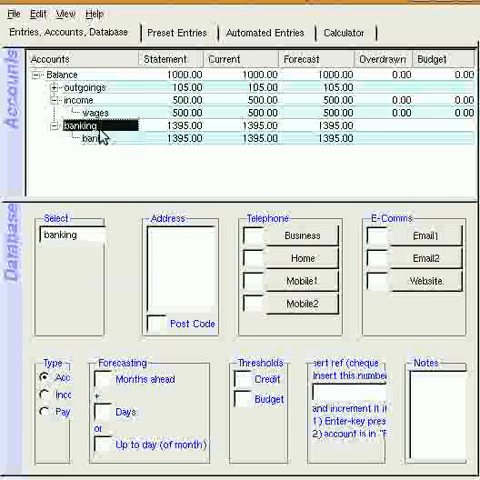
click(90, 152)
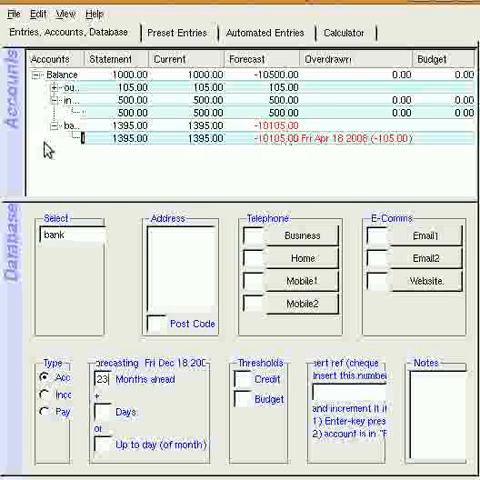
mouse_move(360, 150)
text(33)
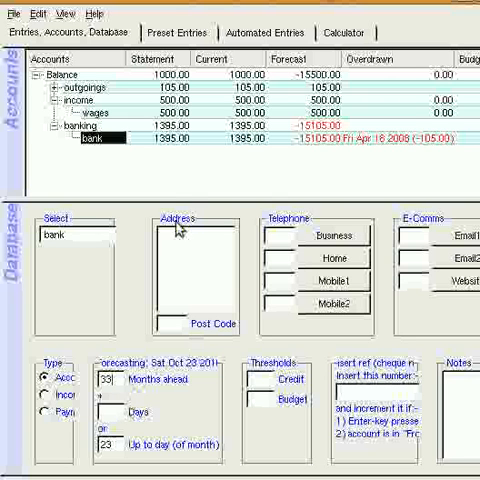
mouse_move(330, 156)
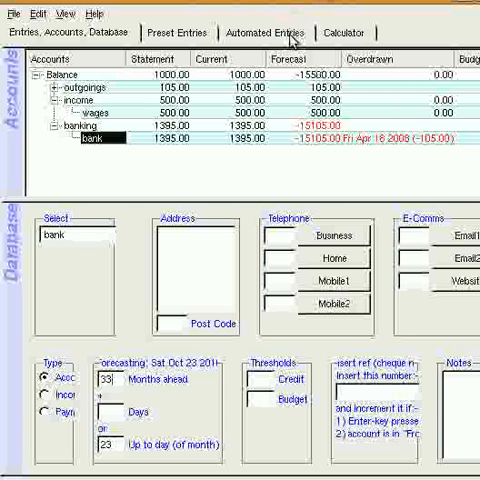
- Show the Automated Entries list with the recurring 500.00 bank-to-mortgage payment
click(264, 36)
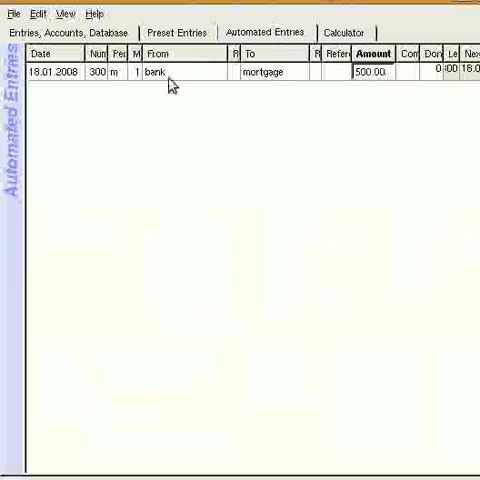